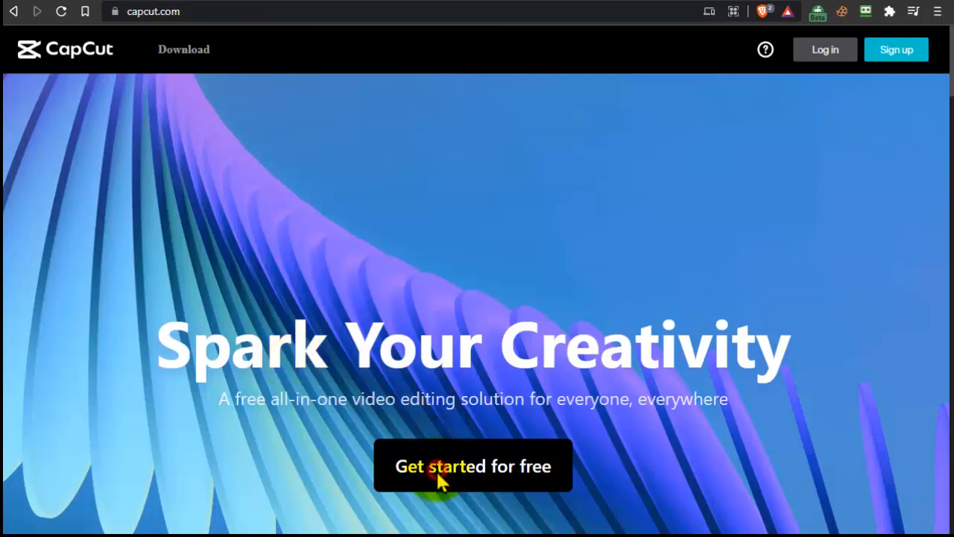
- Launch the free online video editor from capcut.com with a new untitled project
{"action": "scroll", "scroll_direction": "down", "scroll_amount": 3}
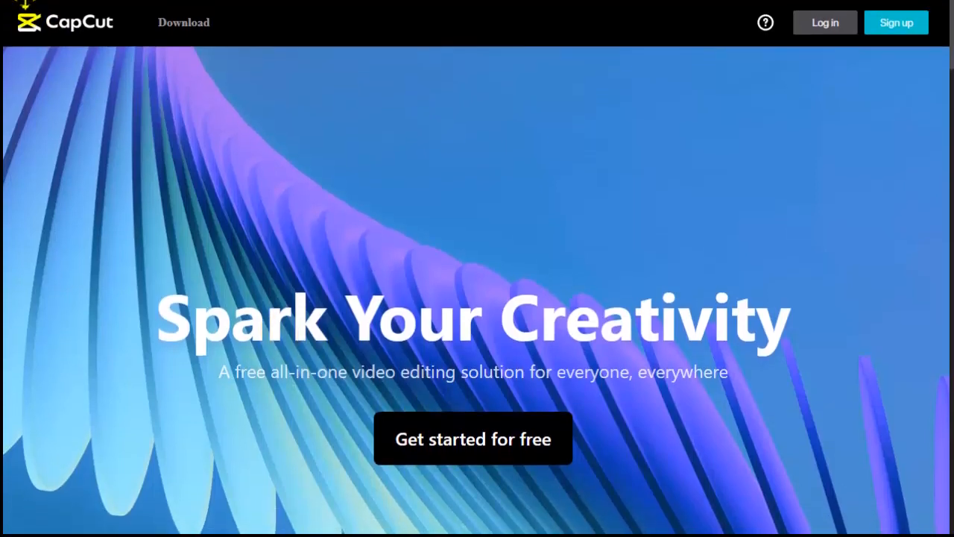
{"action": "left_click", "coordinate": [473, 439]}
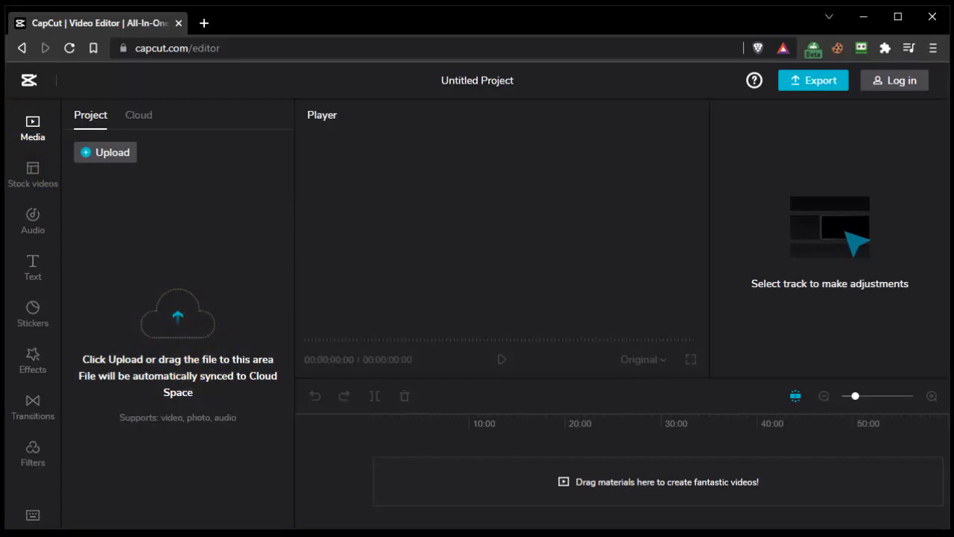
- Upload Capture.PNG to project media and drop it onto the timeline as a clip
{"action": "left_click", "coordinate": [104, 152]}
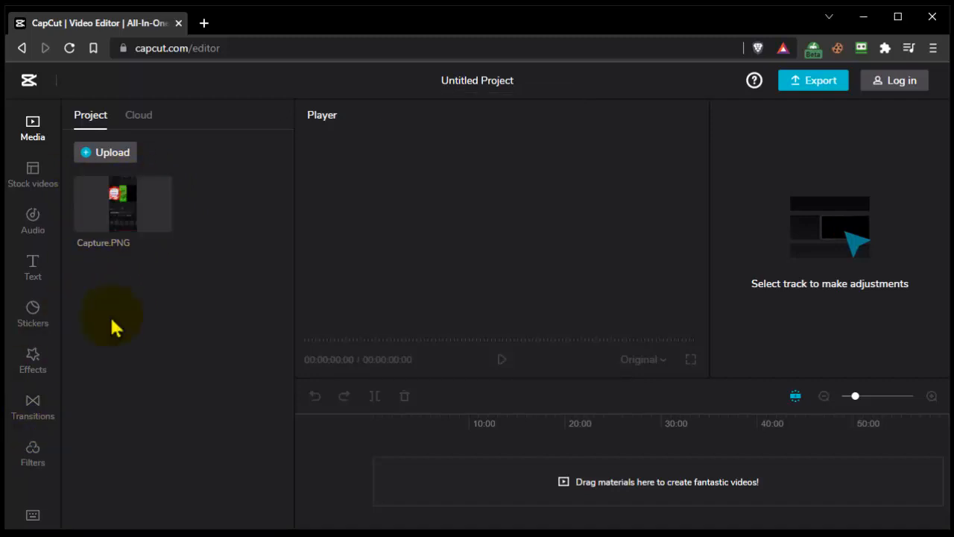
{"action": "left_click_drag", "start_coordinate": [123, 203], "coordinate": [337, 448]}
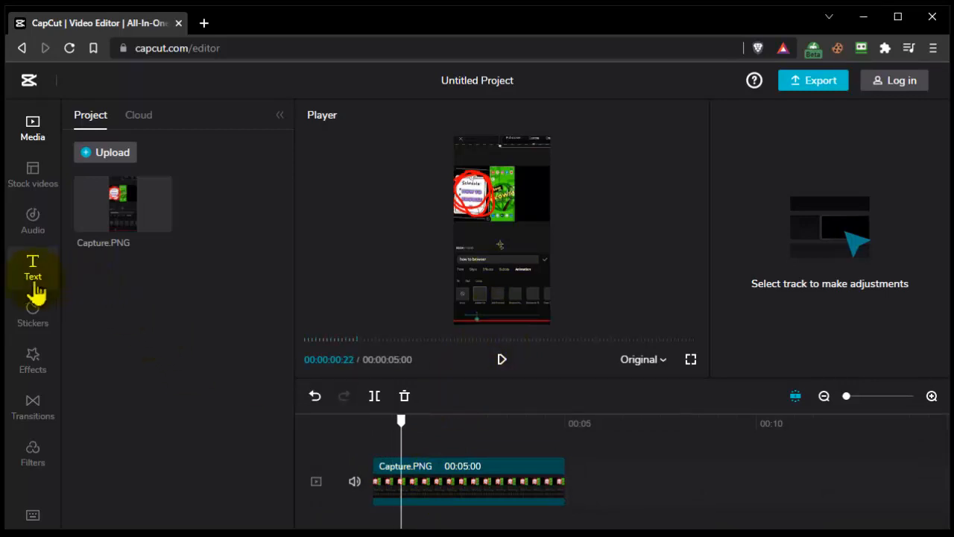
- Switch the canvas aspect ratio from Original to 16:9 (YouTube)
{"action": "left_click", "coordinate": [641, 359]}
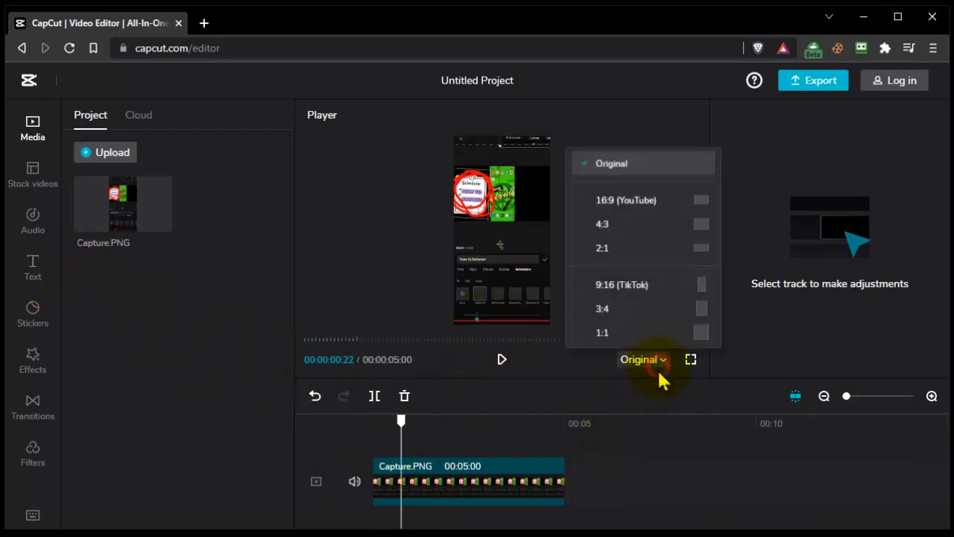
{"action": "mouse_move", "coordinate": [608, 251]}
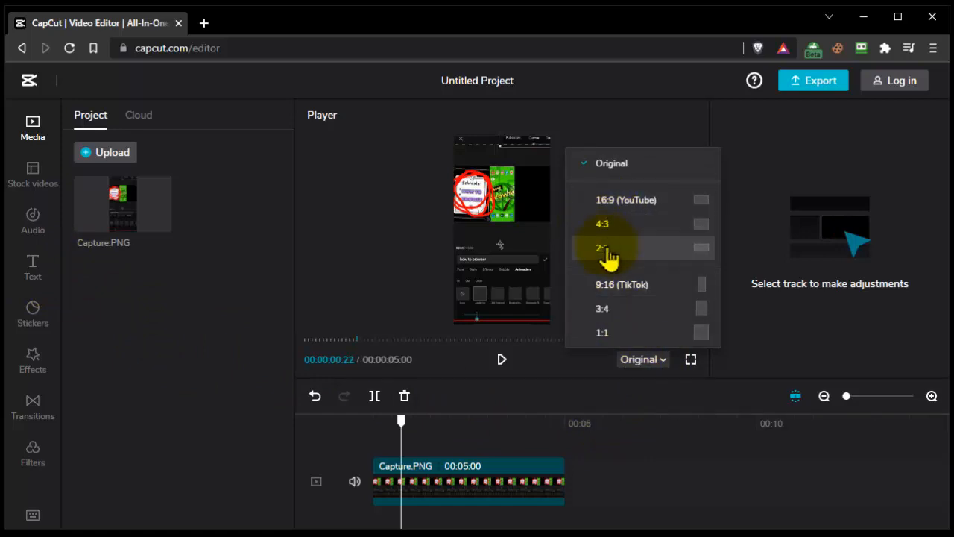
{"action": "left_click", "coordinate": [626, 200]}
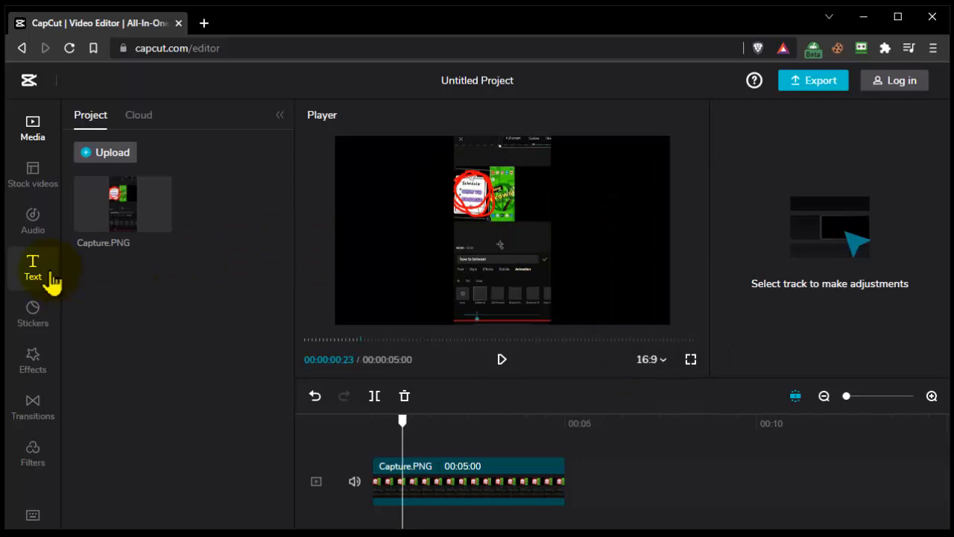
- Add a Default 'Text' preset on a track above the image and trim its clip shorter
{"action": "left_click", "coordinate": [33, 268]}
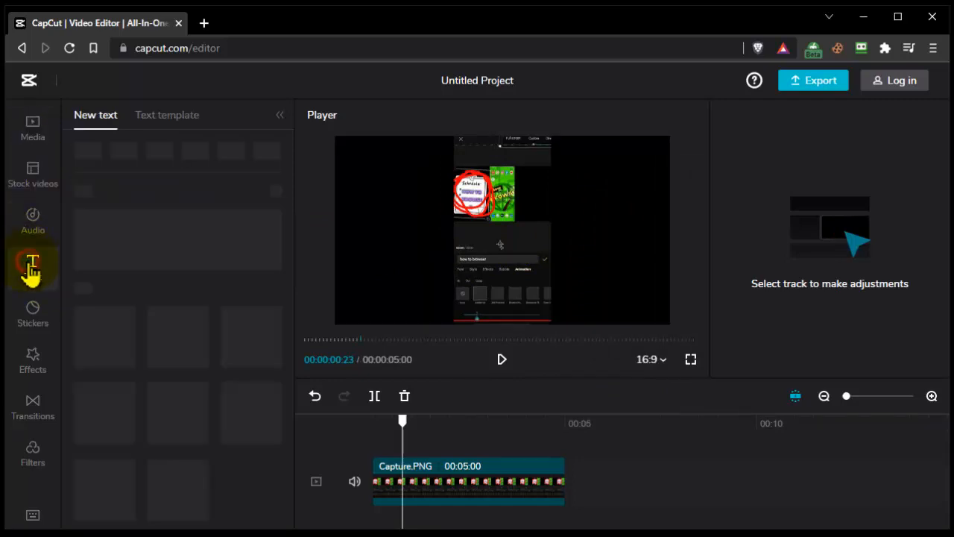
{"action": "left_click", "coordinate": [33, 265]}
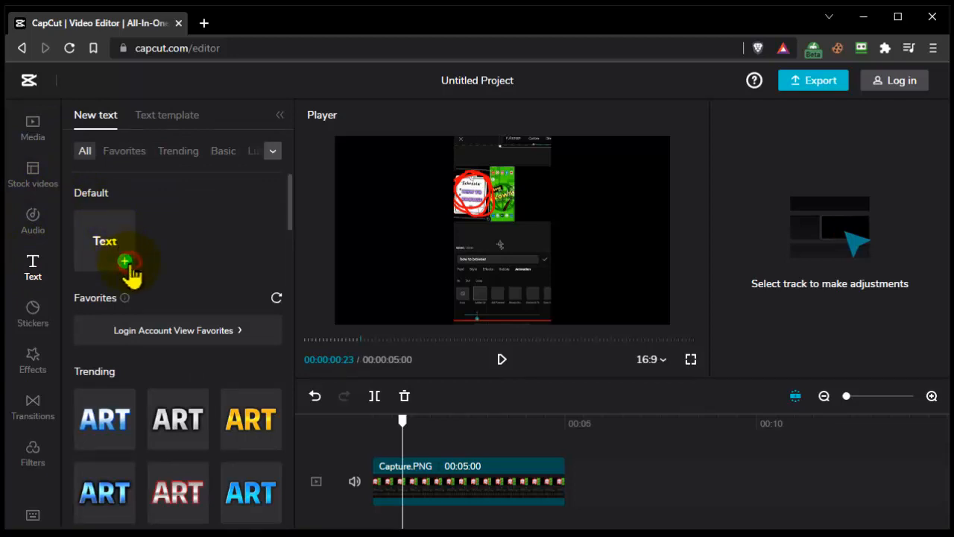
{"action": "left_click", "coordinate": [125, 261]}
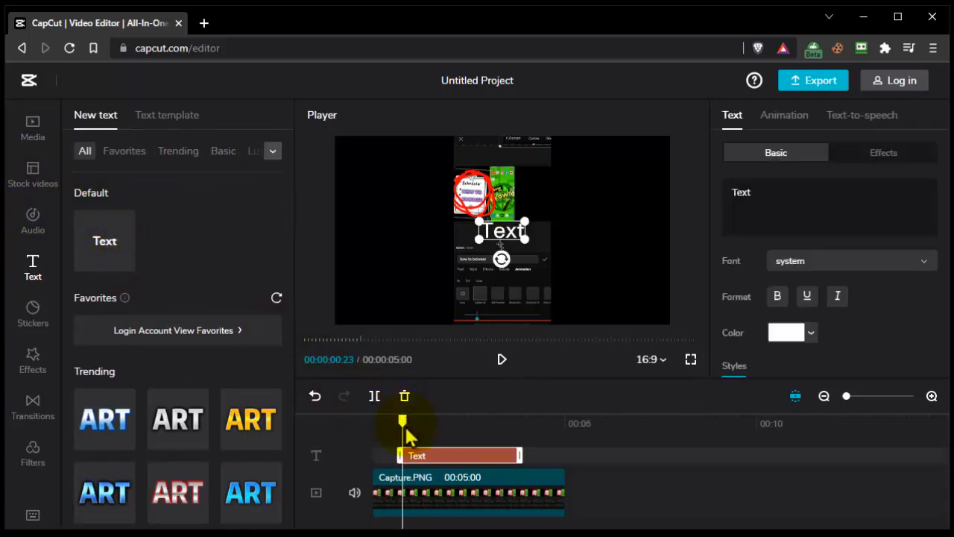
{"action": "left_click_drag", "start_coordinate": [403, 420], "coordinate": [431, 421]}
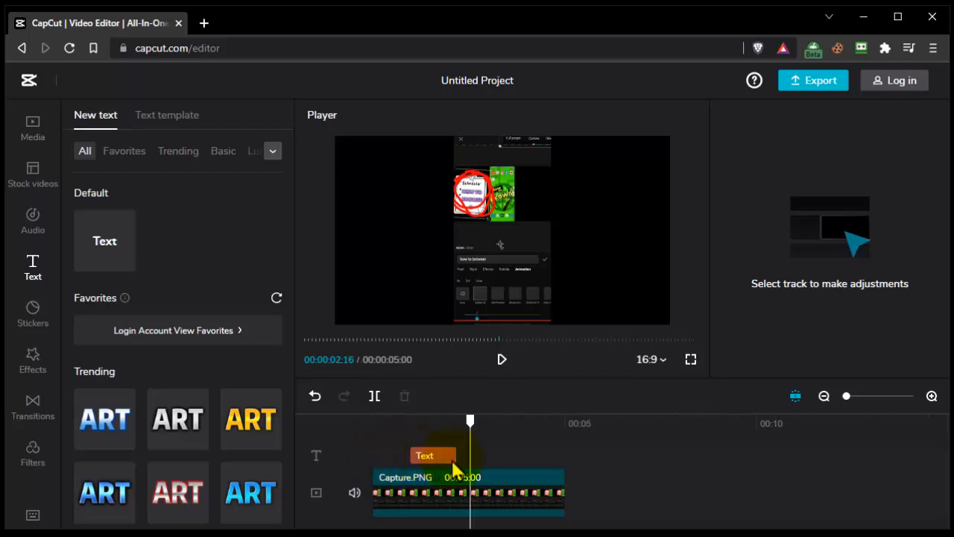
- Reword the selected text clip to read 'HOW TO BROWSER'
{"action": "left_click", "coordinate": [421, 455]}
{"action": "type", "text": "H"}
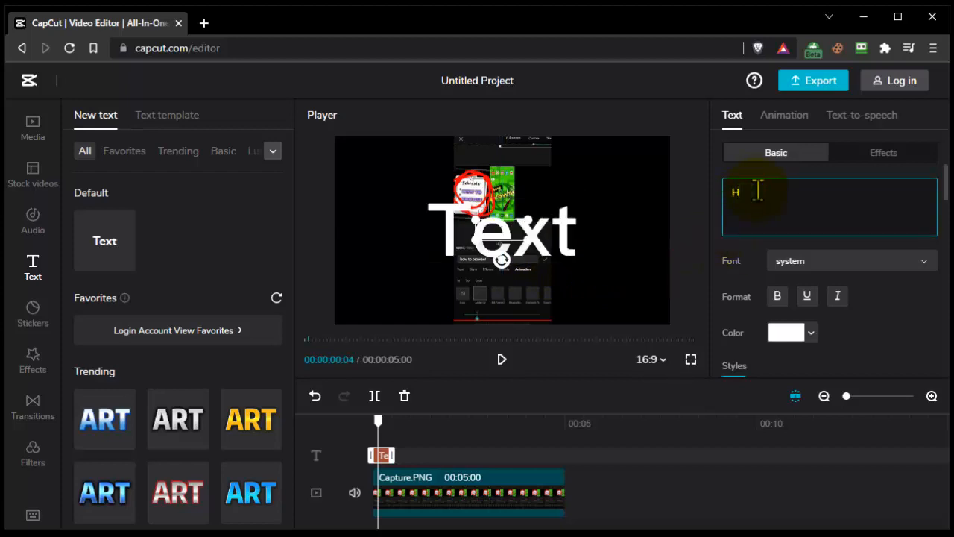
{"action": "type", "text": "OW TO"}
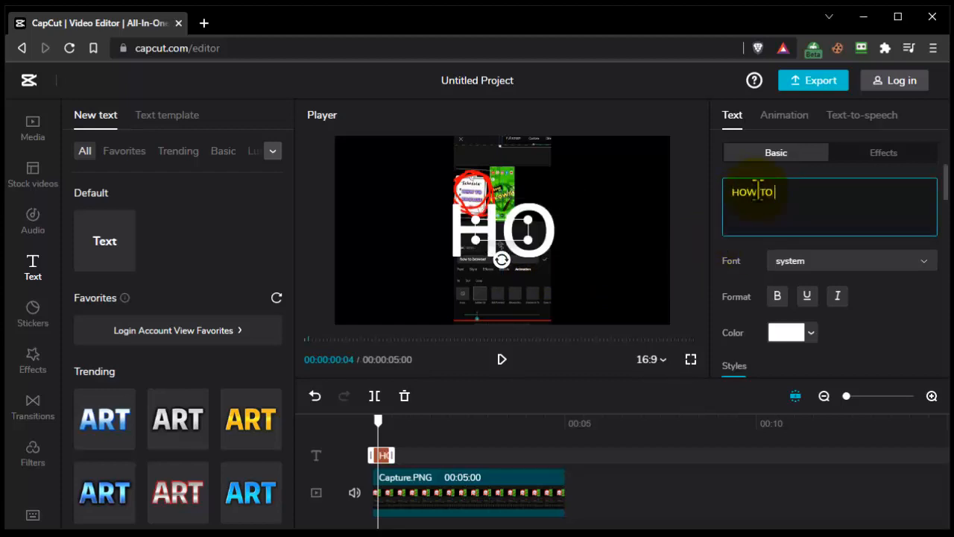
{"action": "type", "text": "BROWSER"}
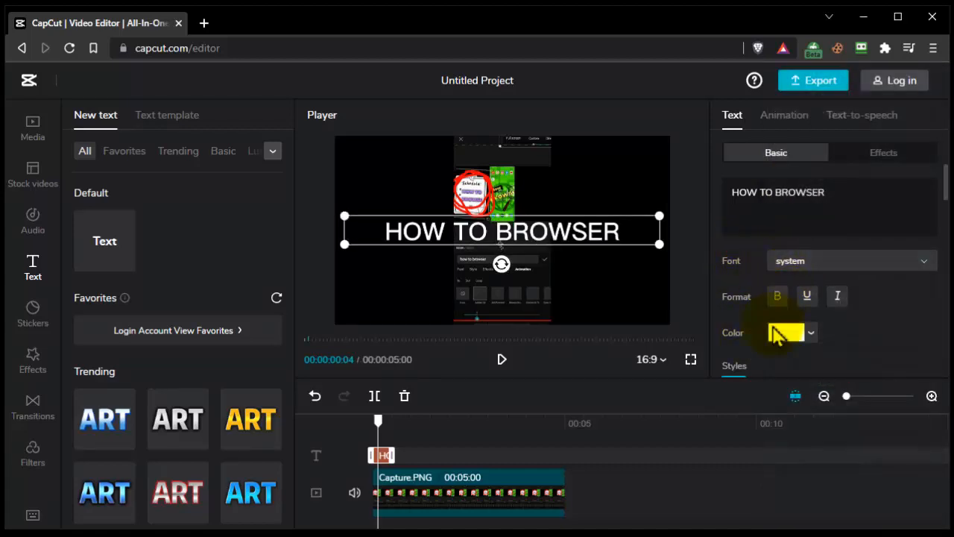
- Show the text layer's Out animation presets in the Animation panel
{"action": "left_click", "coordinate": [788, 333]}
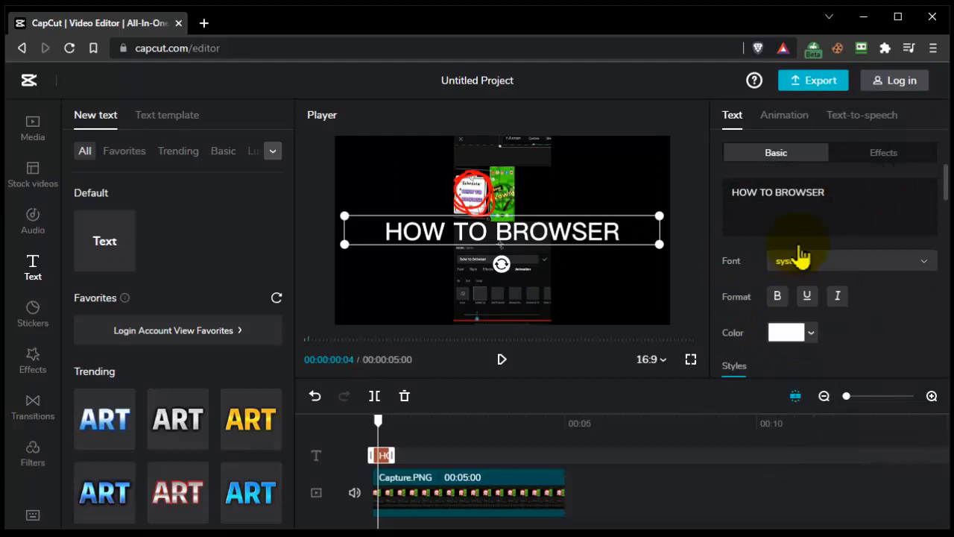
{"action": "left_click", "coordinate": [785, 114]}
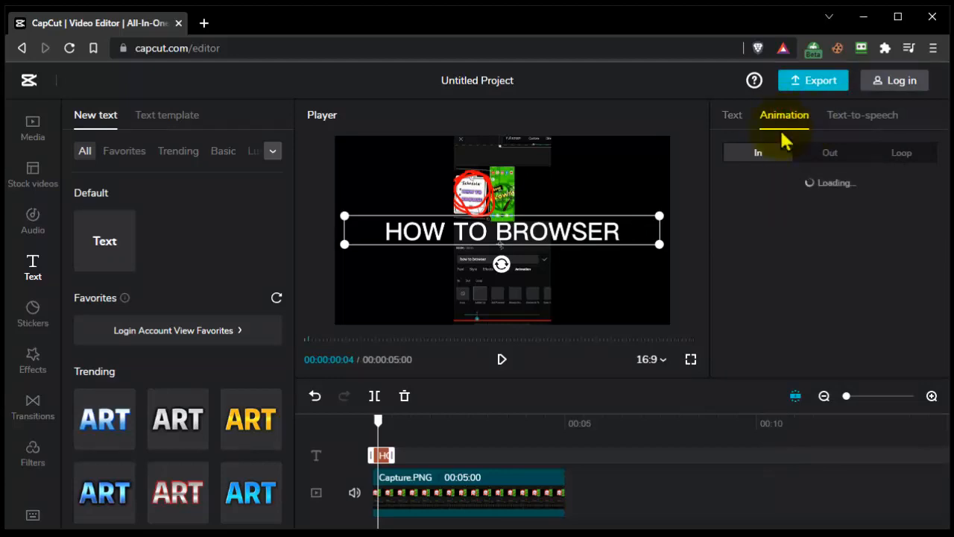
{"action": "left_click", "coordinate": [784, 115]}
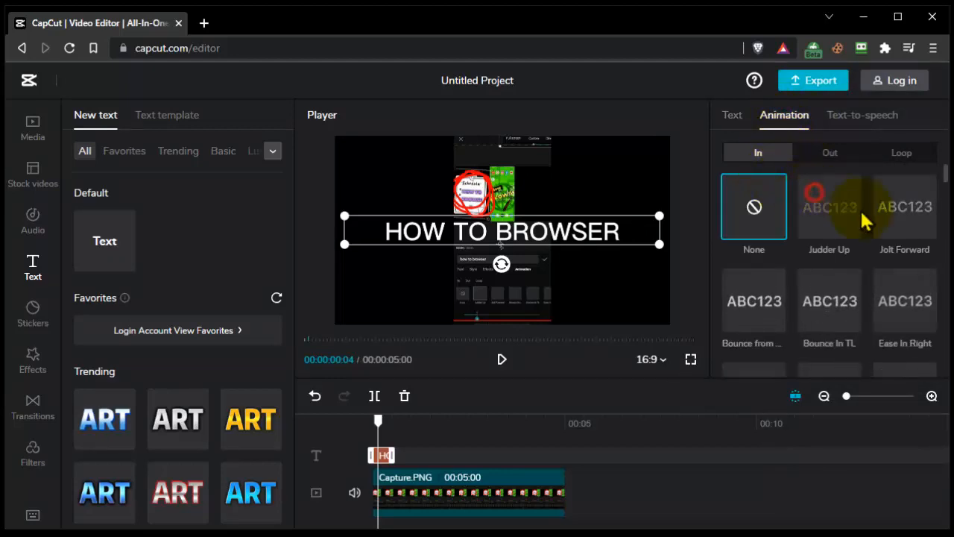
{"action": "left_click", "coordinate": [829, 206]}
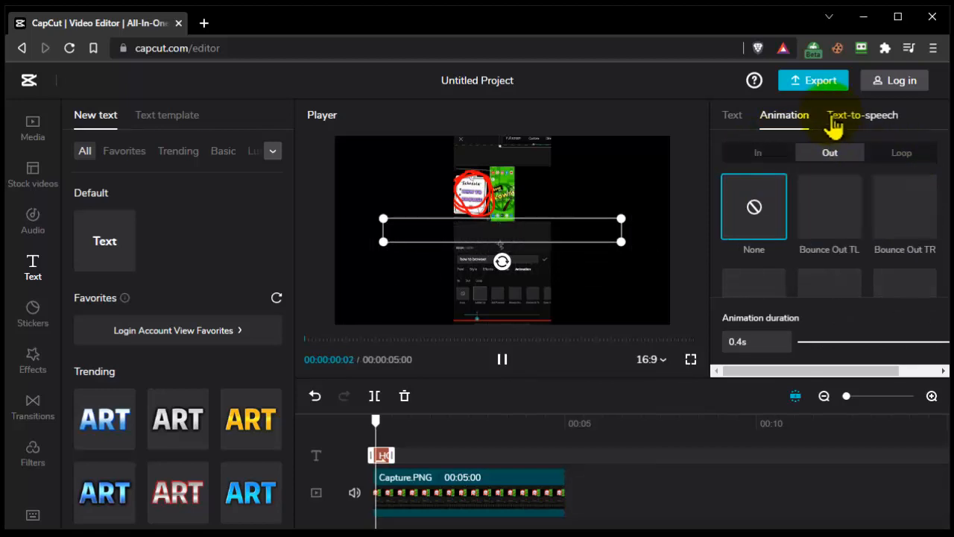
{"action": "left_click", "coordinate": [503, 359]}
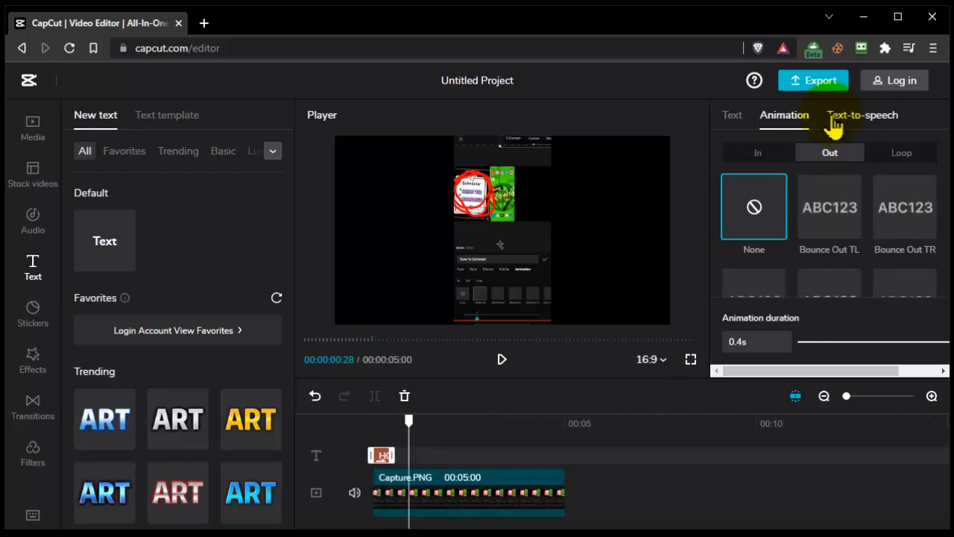
{"action": "mouse_move", "coordinate": [862, 115]}
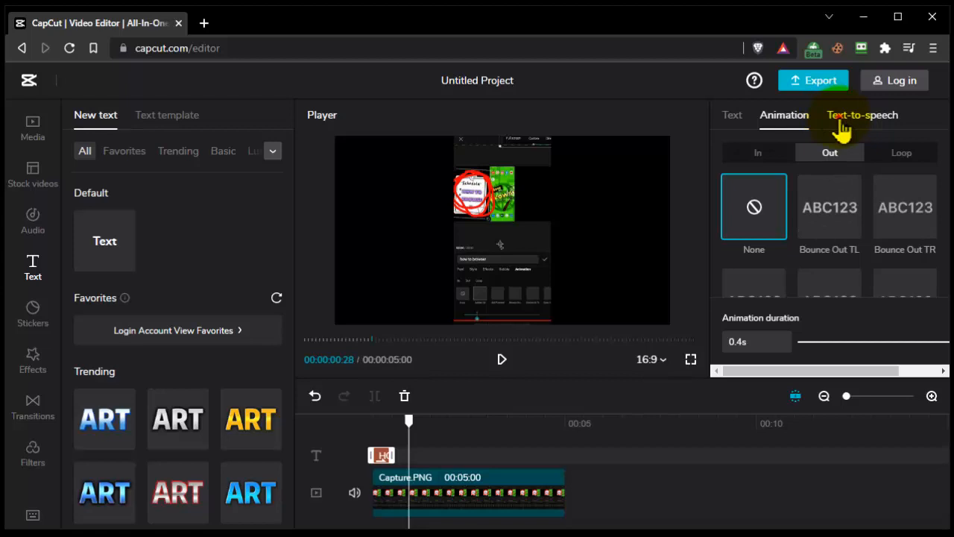
{"action": "left_click", "coordinate": [862, 114]}
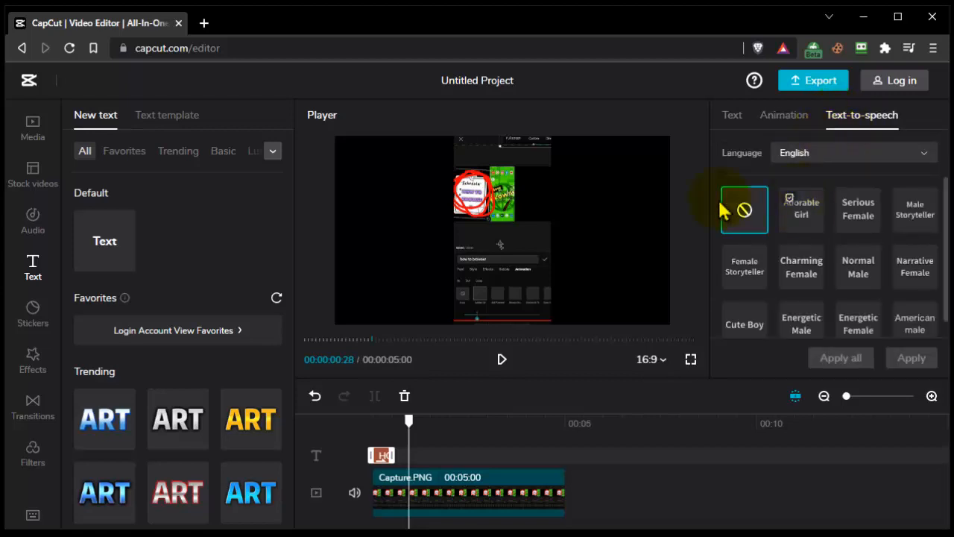
{"action": "scroll", "scroll_direction": "down", "scroll_amount": 3}
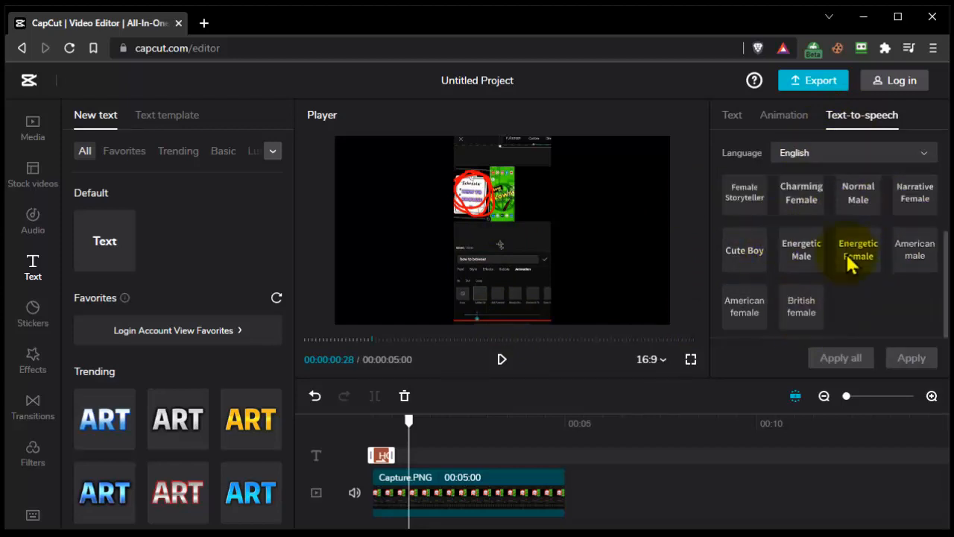
{"action": "left_click", "coordinate": [785, 115]}
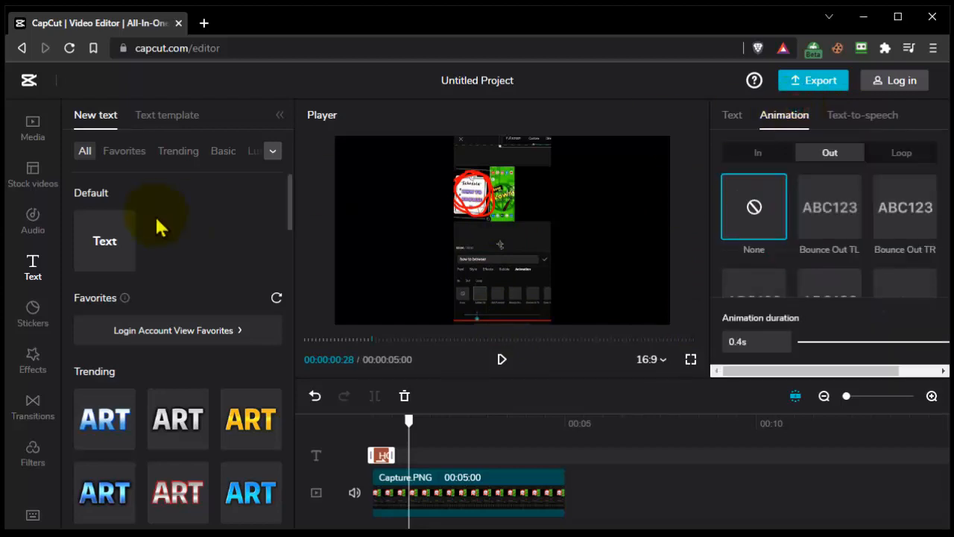
{"action": "mouse_move", "coordinate": [489, 400]}
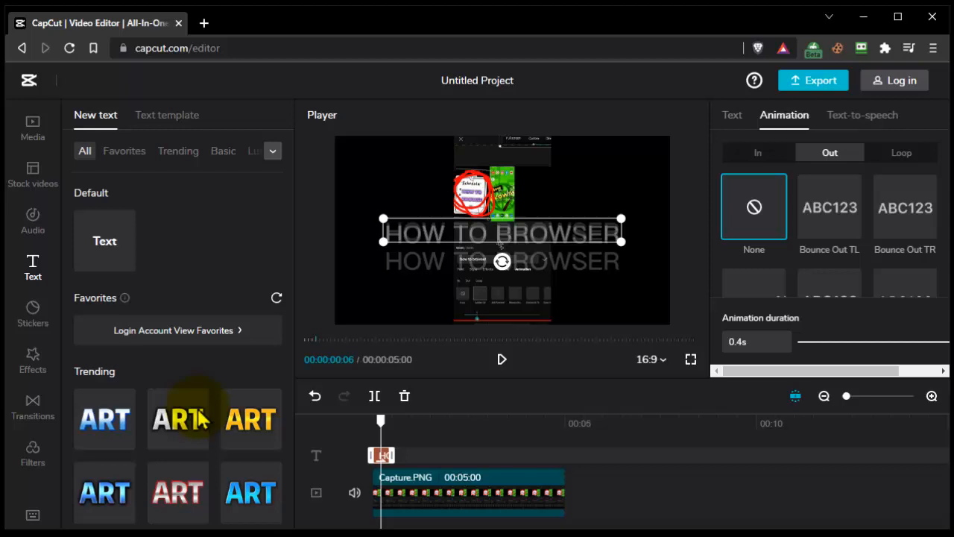
- Preview a Trending ART text style over the title in the player
{"action": "left_click", "coordinate": [177, 419]}
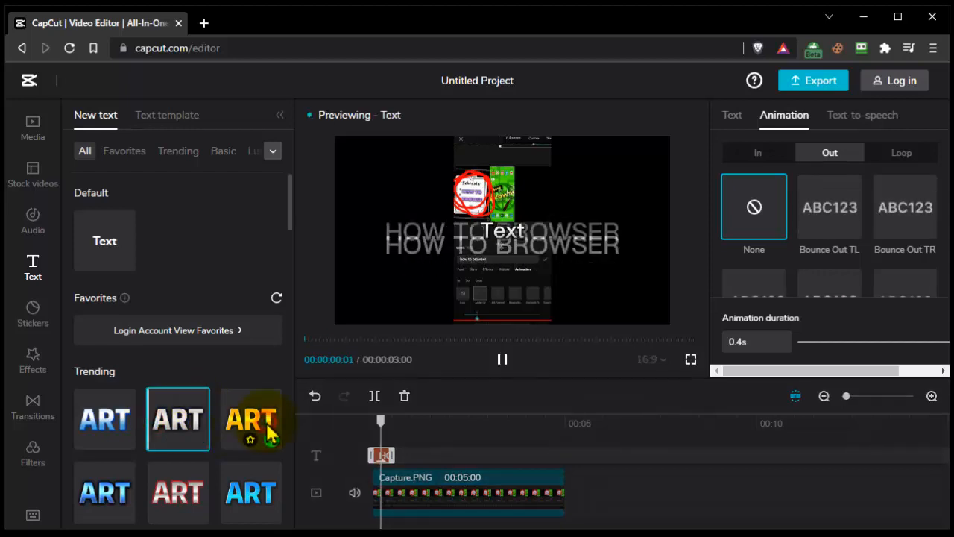